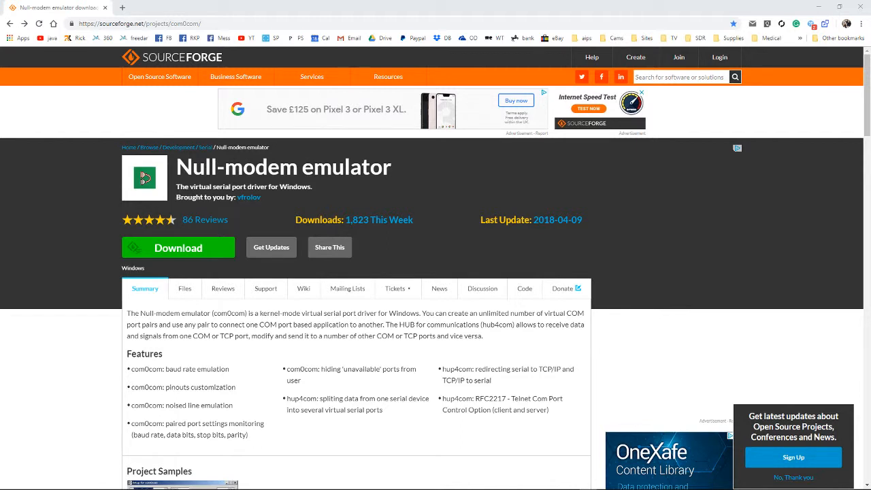
mouse_move(19, 197)
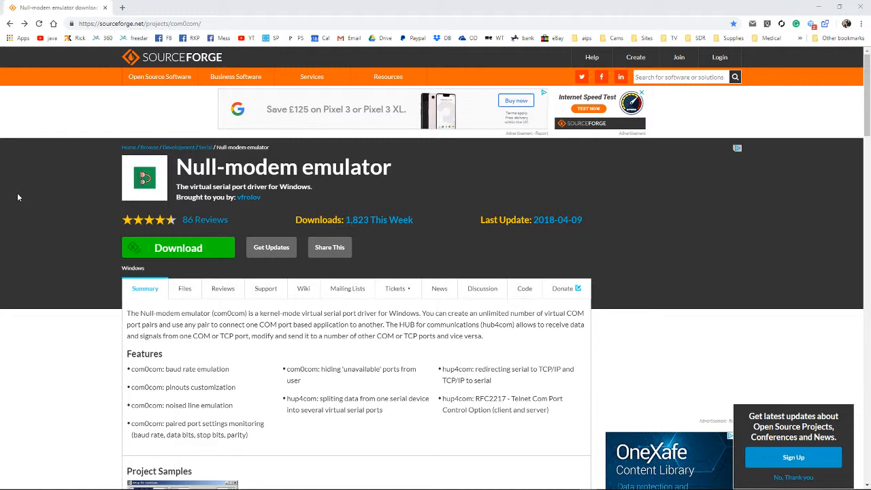
mouse_move(46, 160)
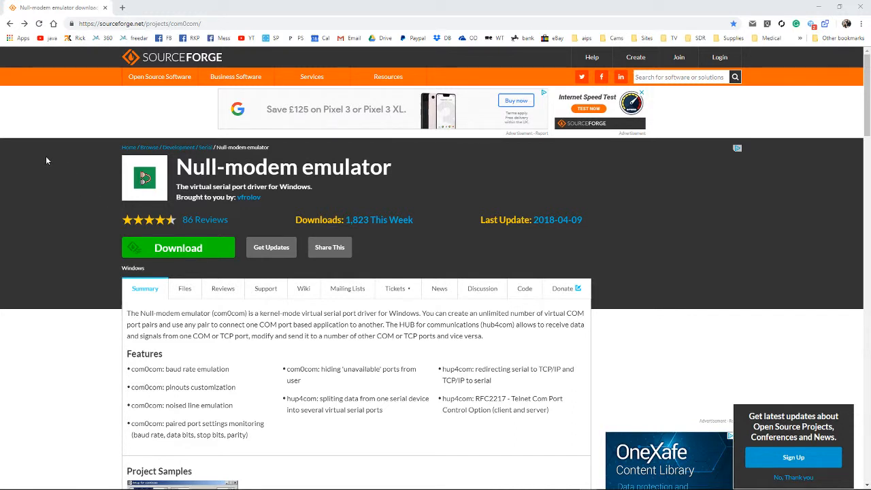
mouse_move(38, 147)
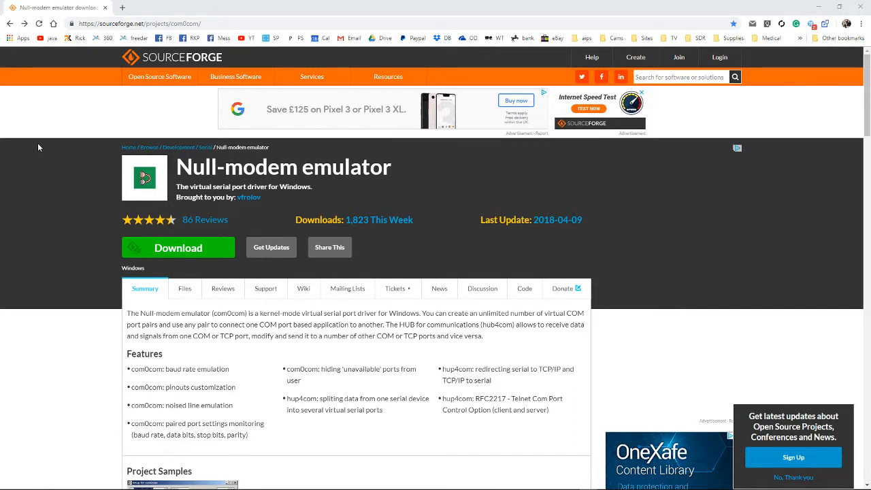
mouse_move(150, 228)
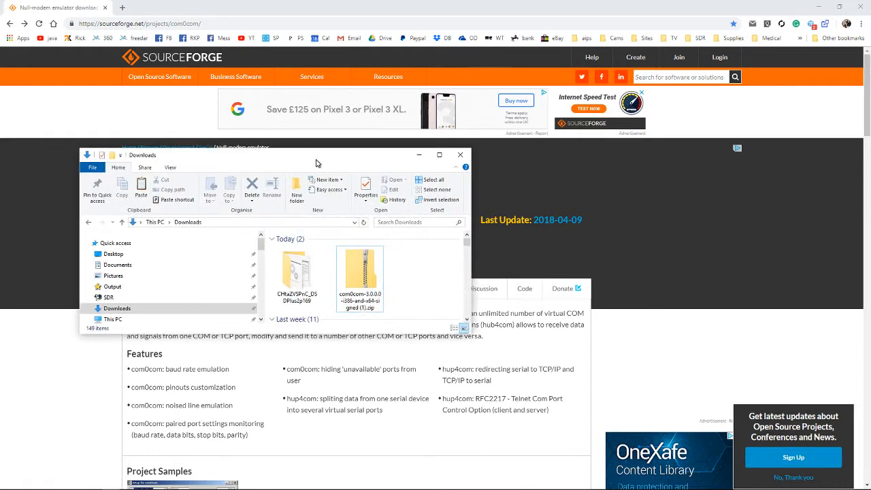
Extract the downloaded com0com zip, enter its folder and launch the Setup_com0com installer.
right_click(359, 272)
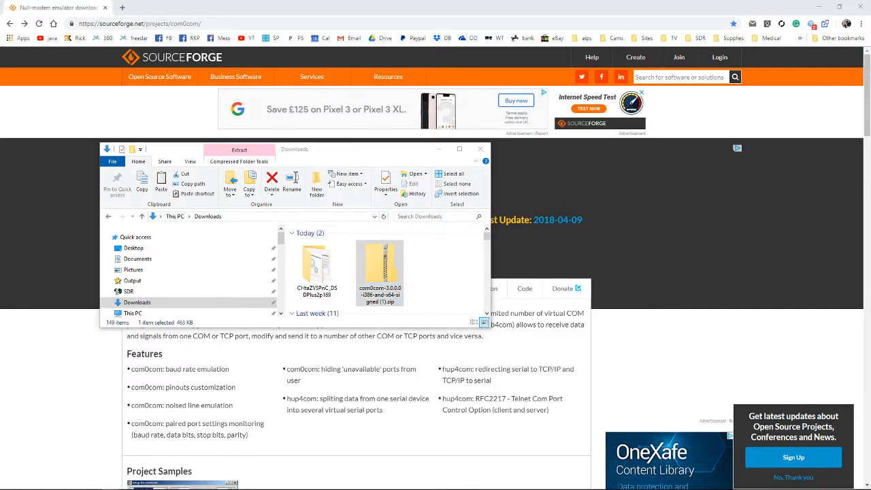
double_click(378, 269)
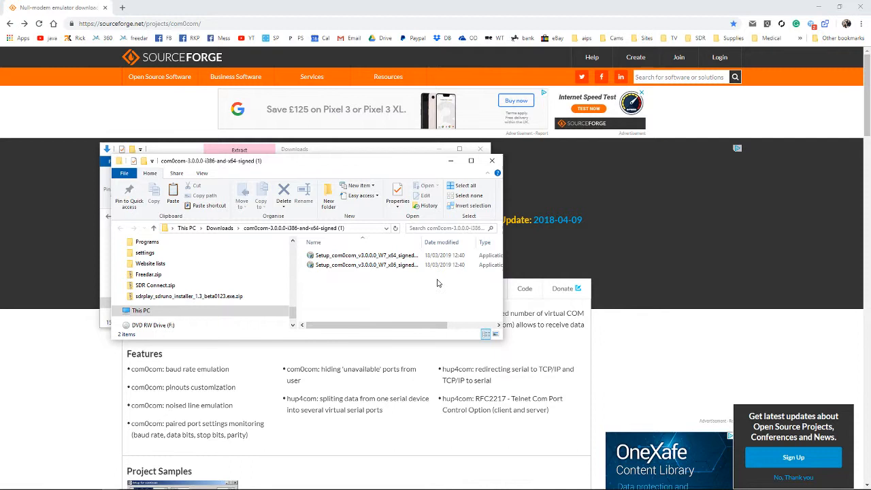
mouse_move(402, 280)
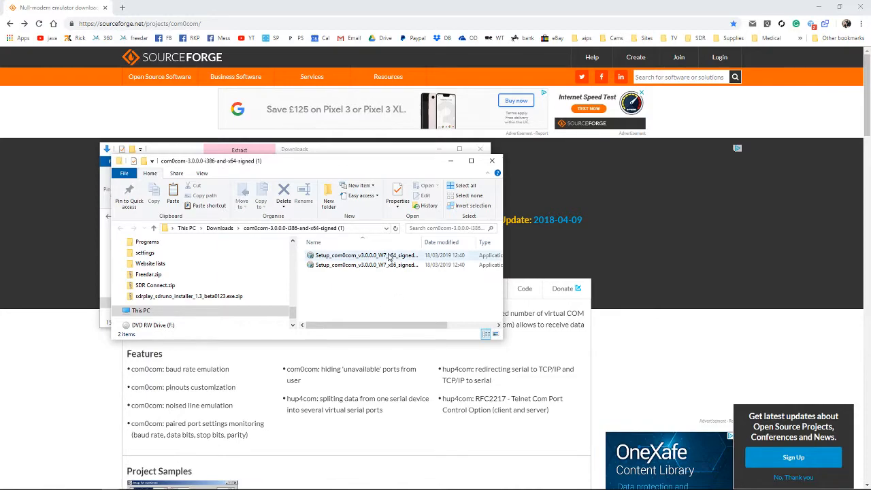
click(364, 256)
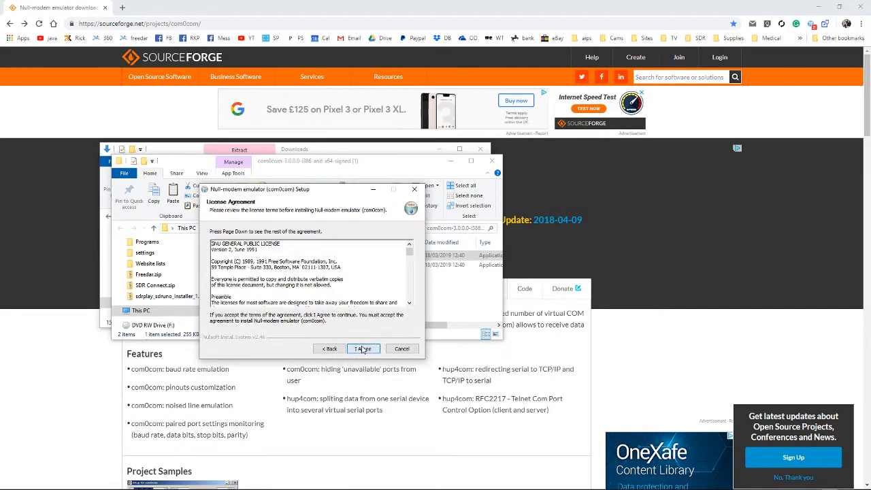
Agree to the licence, add the COM# <-> COM# port pair component, and install to the default folder.
click(363, 349)
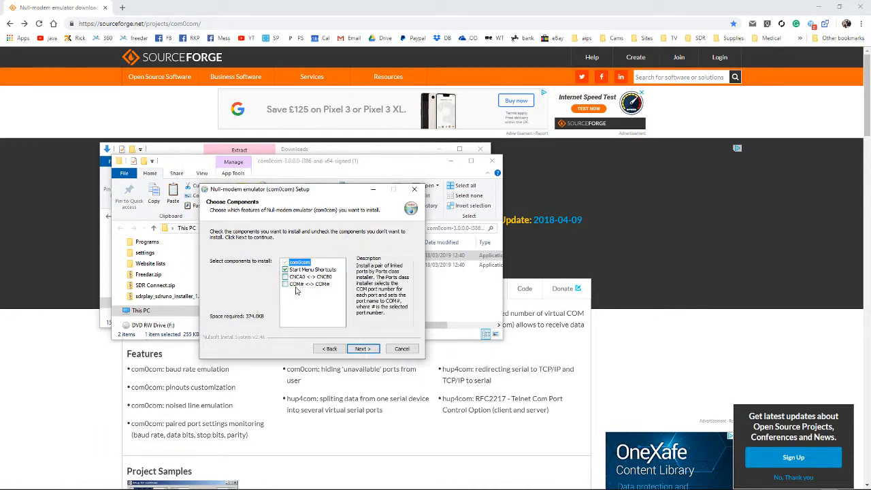
click(306, 285)
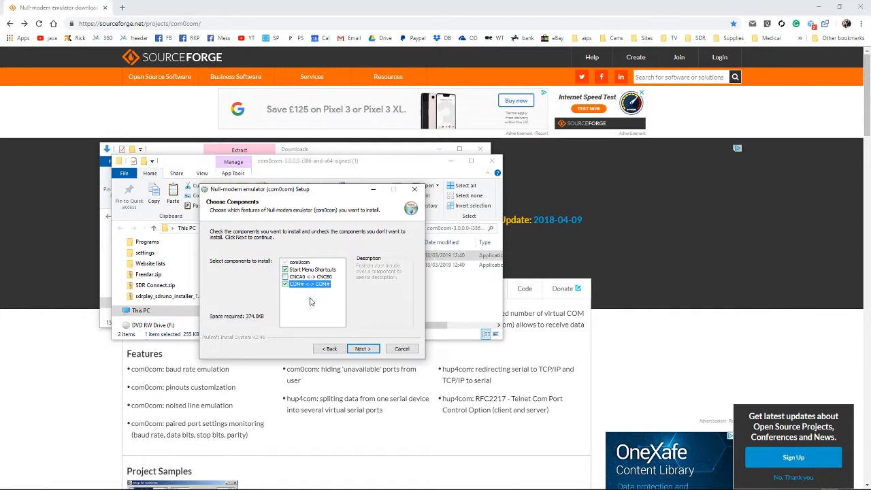
mouse_move(304, 294)
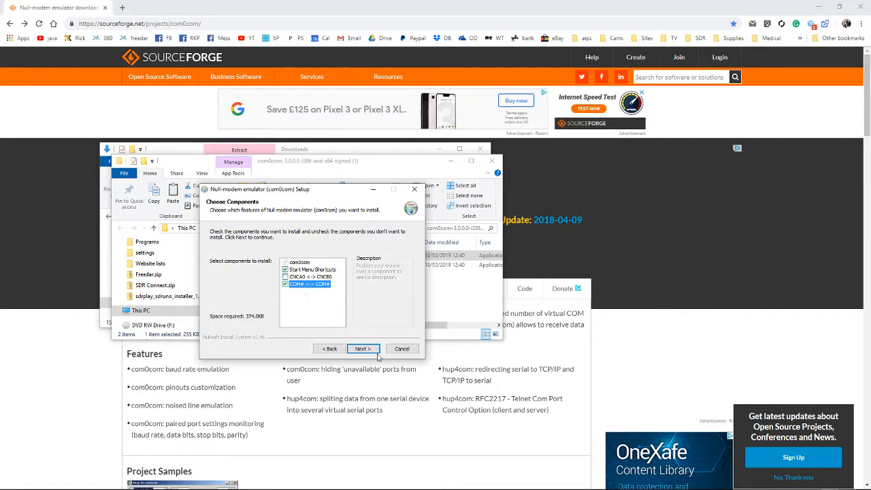
click(362, 349)
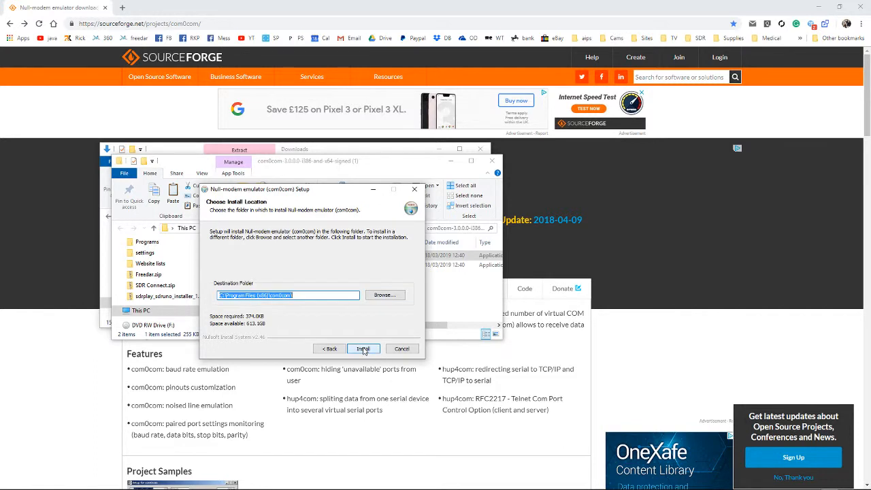
click(362, 348)
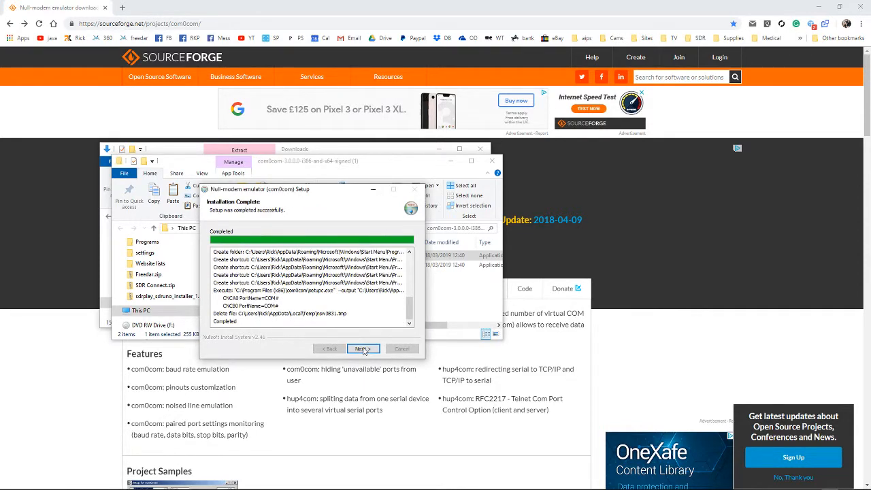
Finish the wizard with Launch Setup ticked so the port setup lists CNCA0/CNCB0.
click(362, 349)
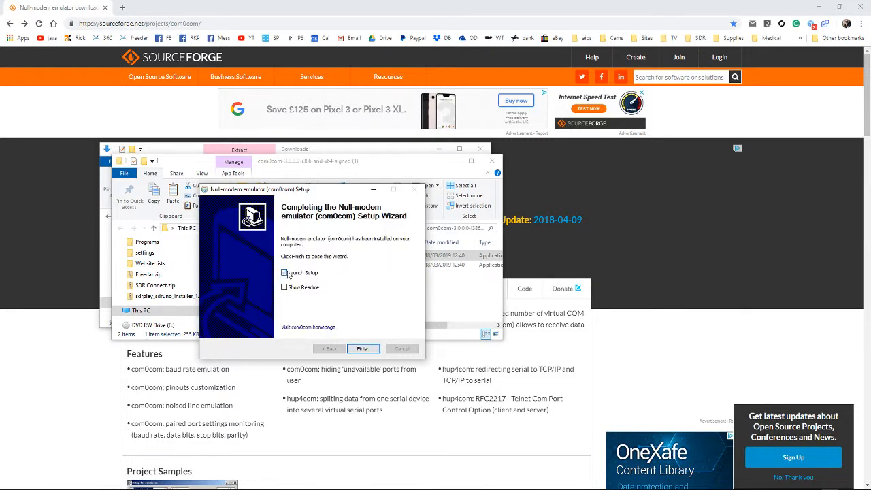
click(362, 348)
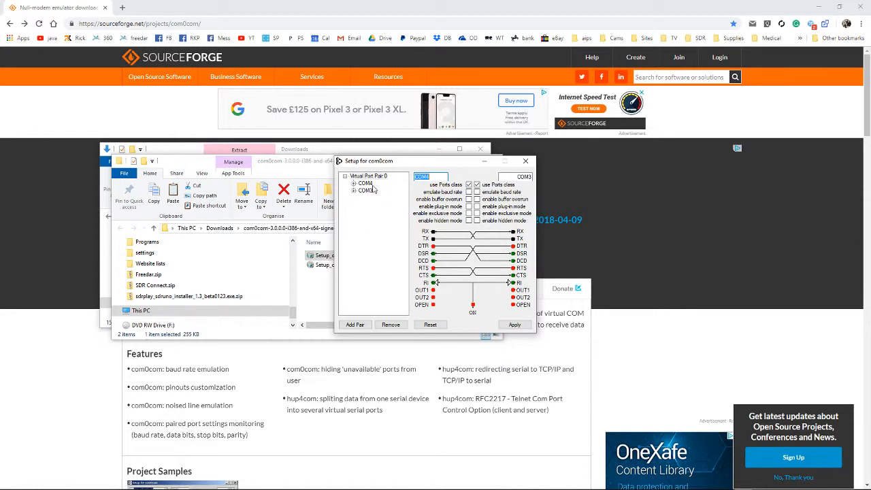
mouse_move(370, 188)
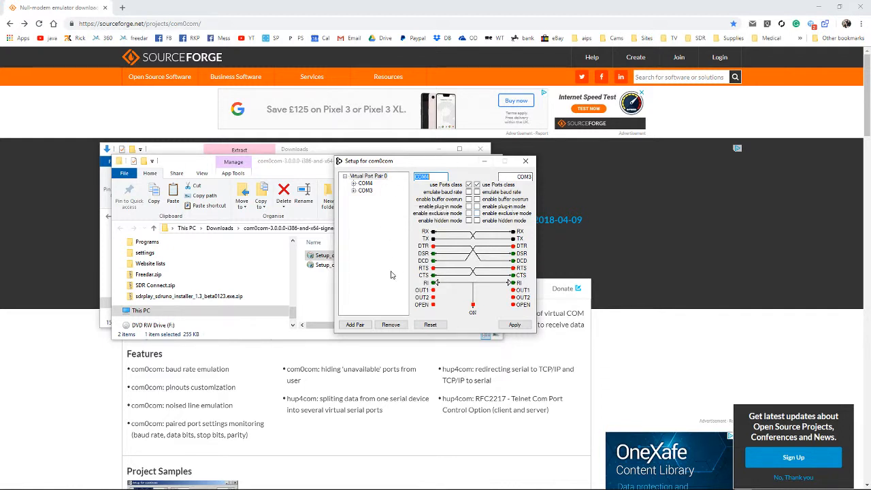
mouse_move(381, 266)
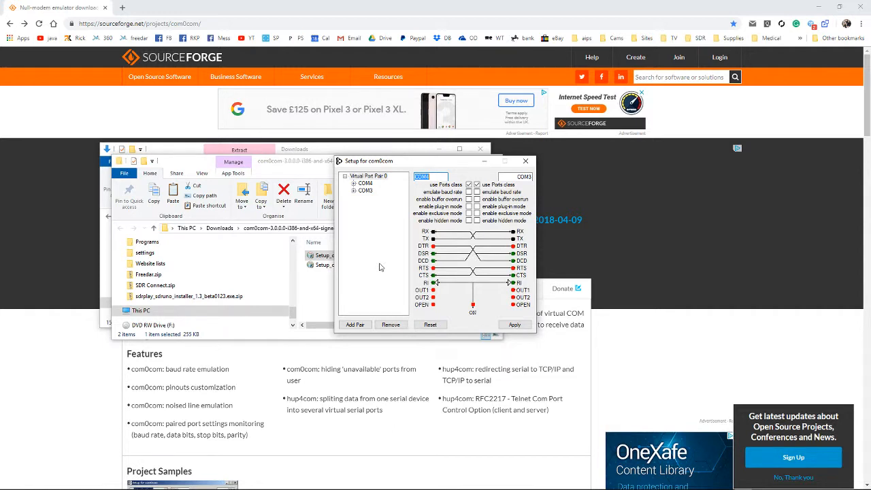
mouse_move(511, 335)
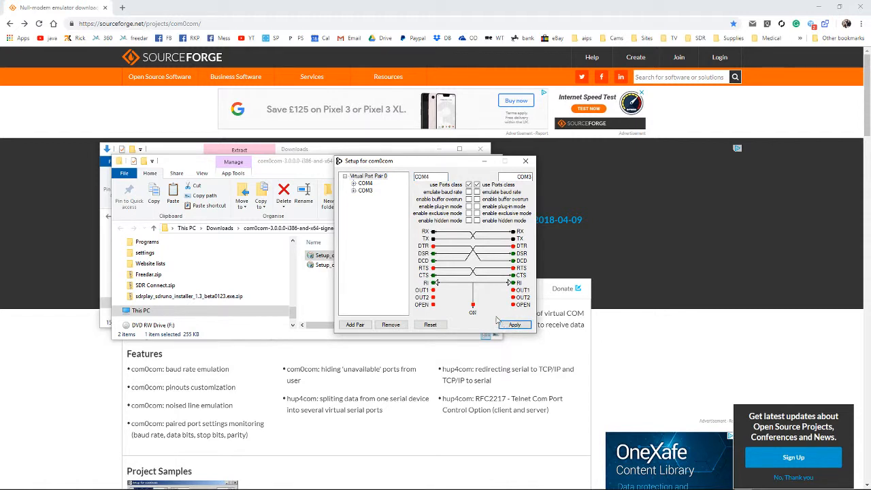
mouse_move(525, 161)
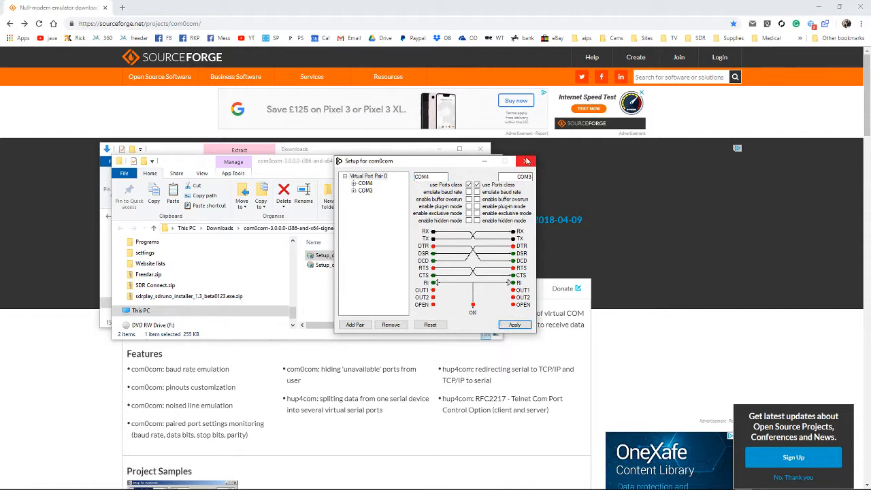